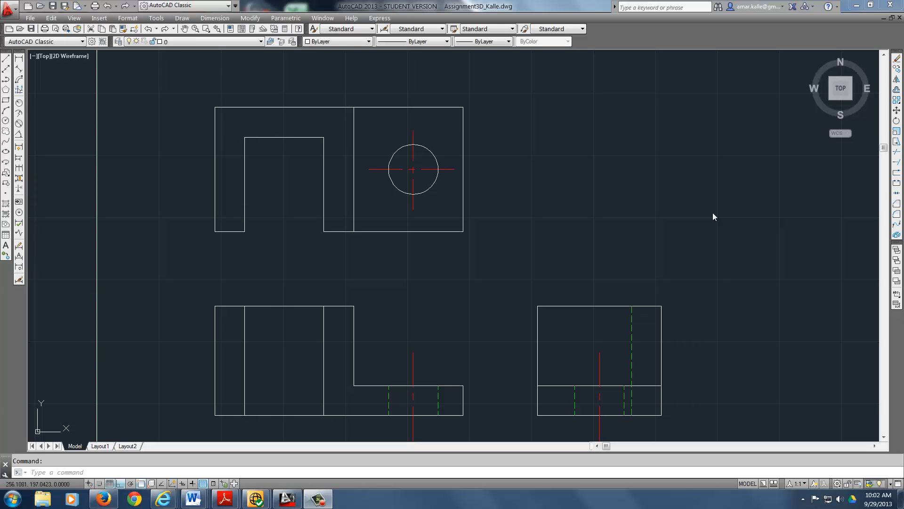
{"action": "mouse_move", "coordinate": [529, 275]}
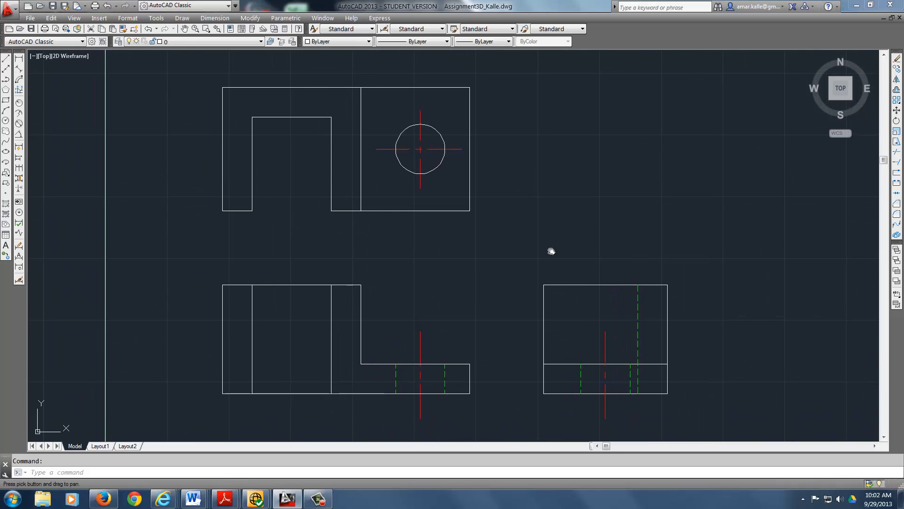
{"action": "mouse_move", "coordinate": [536, 235]}
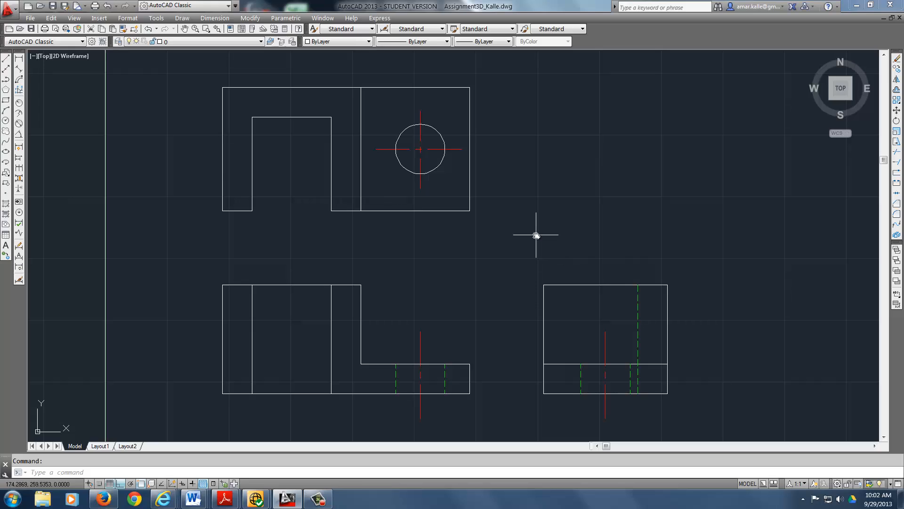
{"action": "mouse_move", "coordinate": [380, 254]}
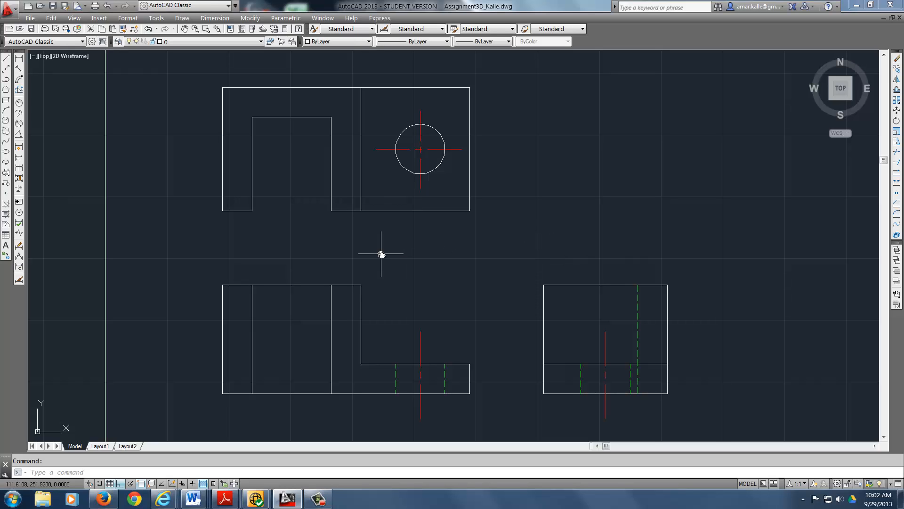
Run MEASUREGEOM (typed 'measure') and choose the Volume option
{"action": "type", "text": "measure"}
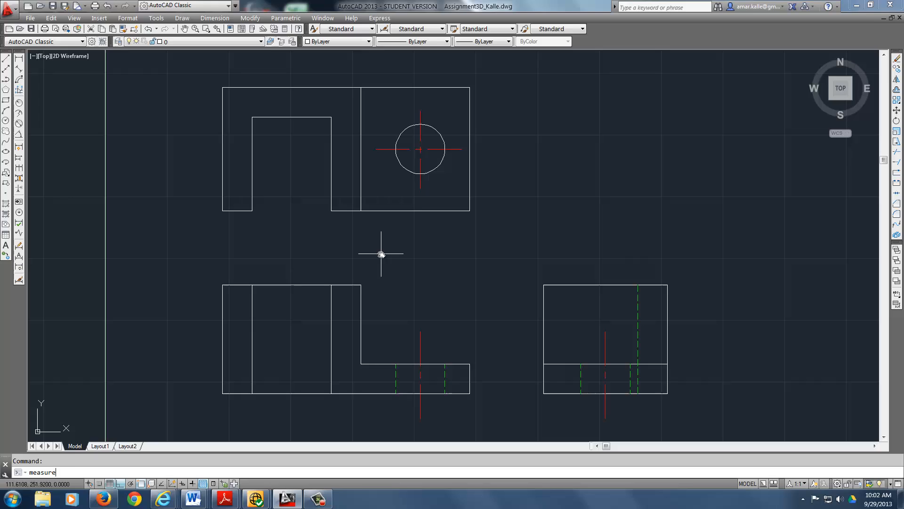
{"action": "type", "text": "measure"}
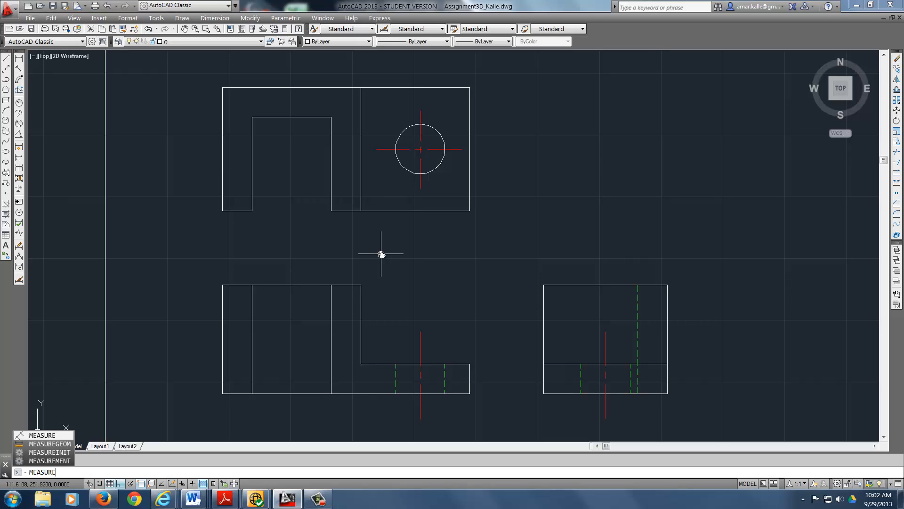
{"action": "mouse_move", "coordinate": [547, 123]}
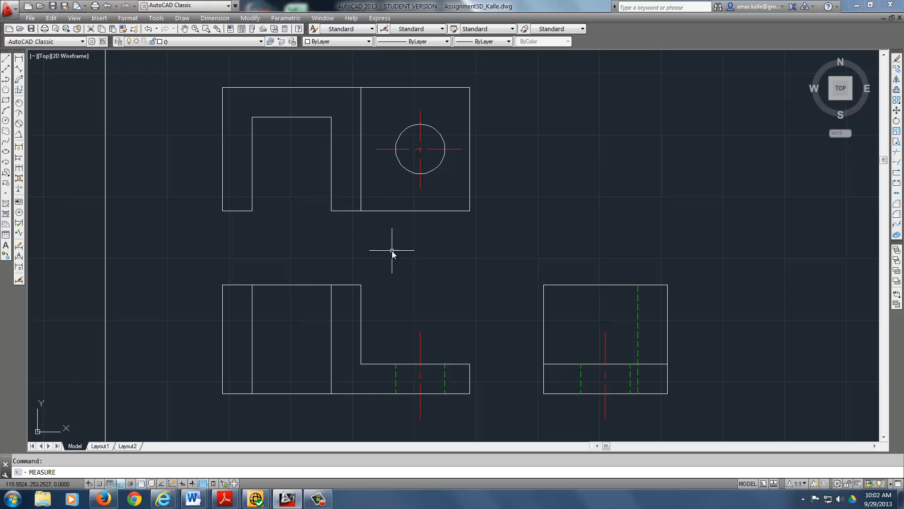
{"action": "left_click", "coordinate": [392, 252]}
{"action": "type", "text": "m"}
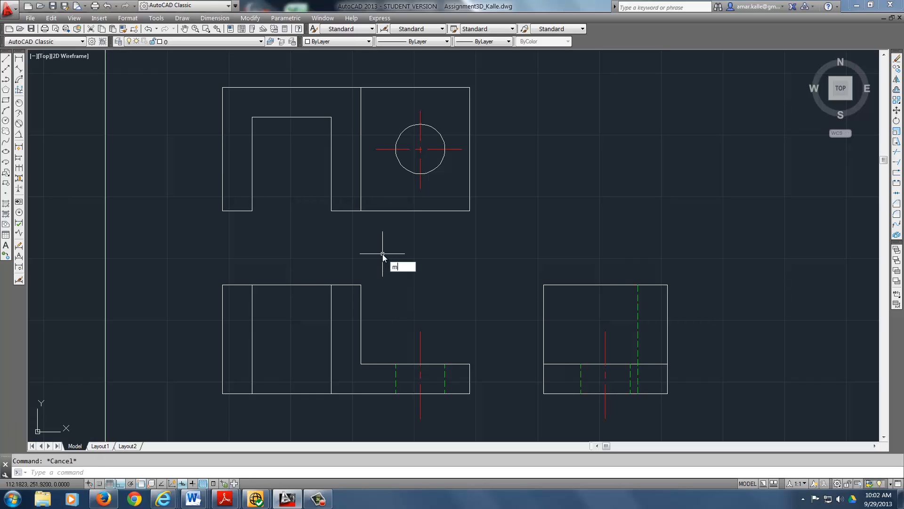
{"action": "type", "text": "EASUREGEOM Enter an option [Distance Radius Angle ARea Volume] <Distance>:"}
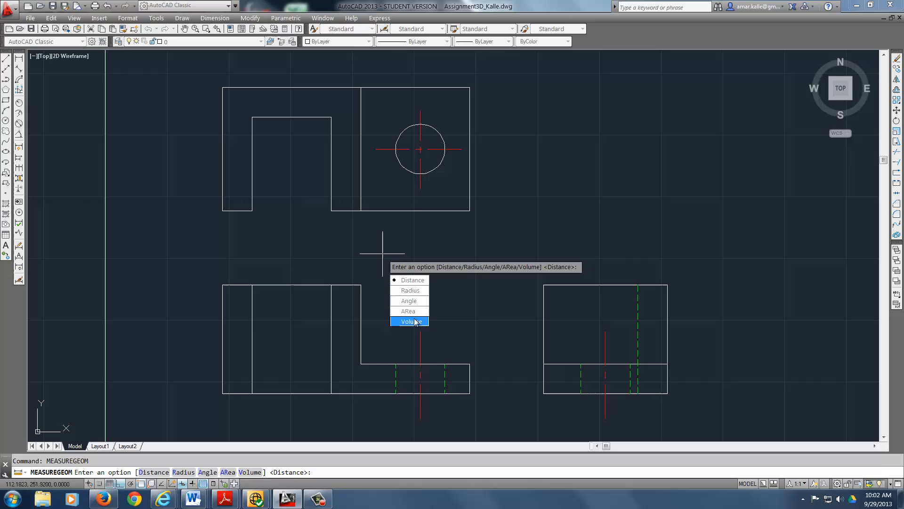
{"action": "left_click", "coordinate": [410, 321]}
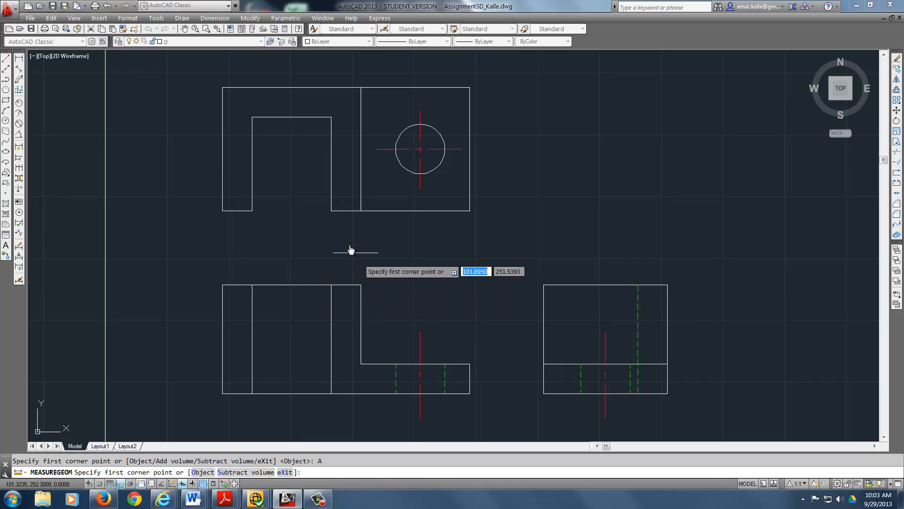
{"action": "mouse_move", "coordinate": [221, 210]}
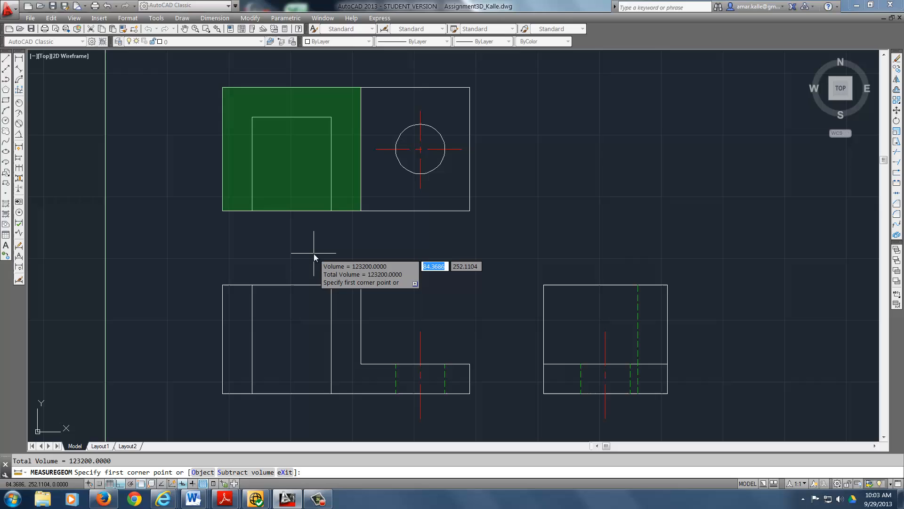
{"action": "mouse_move", "coordinate": [366, 220]}
{"action": "type", "text": "12"}
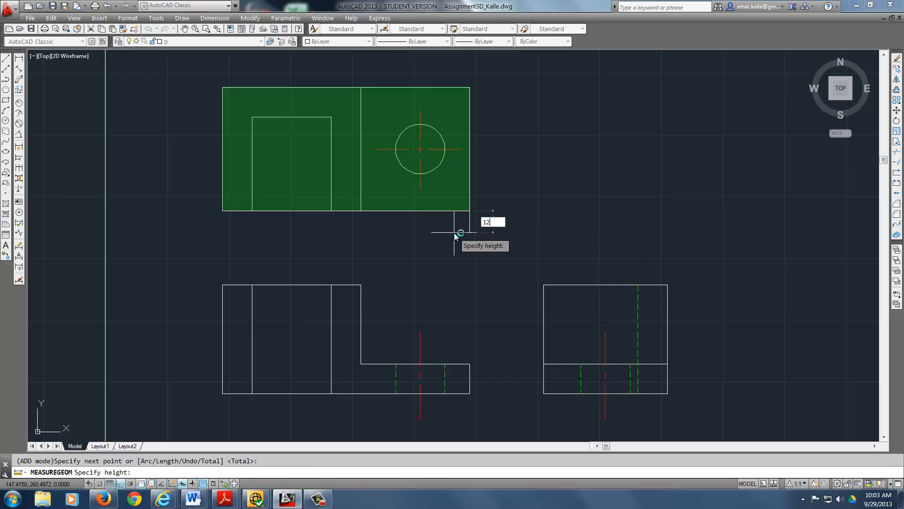
Confirm the right block's height, then subtract the slot rectangle and the circular hole
{"action": "key", "text": "Return"}
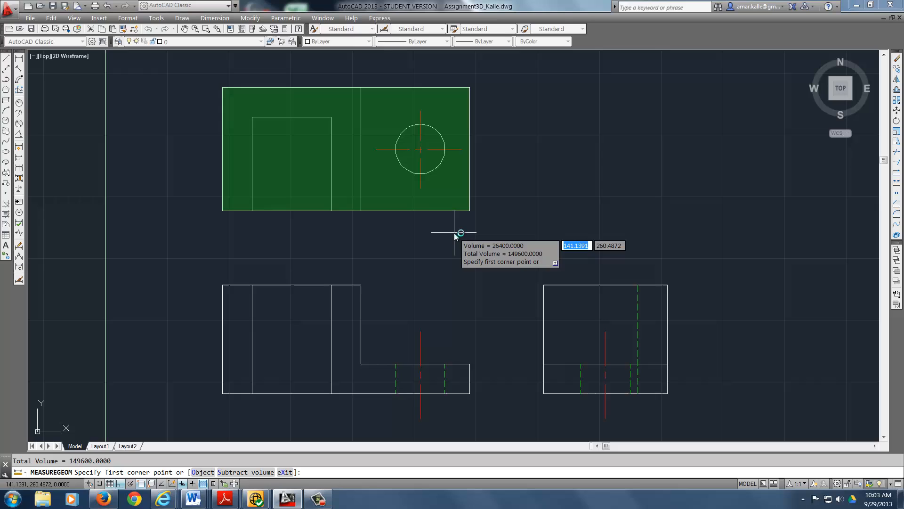
{"action": "mouse_move", "coordinate": [429, 147]}
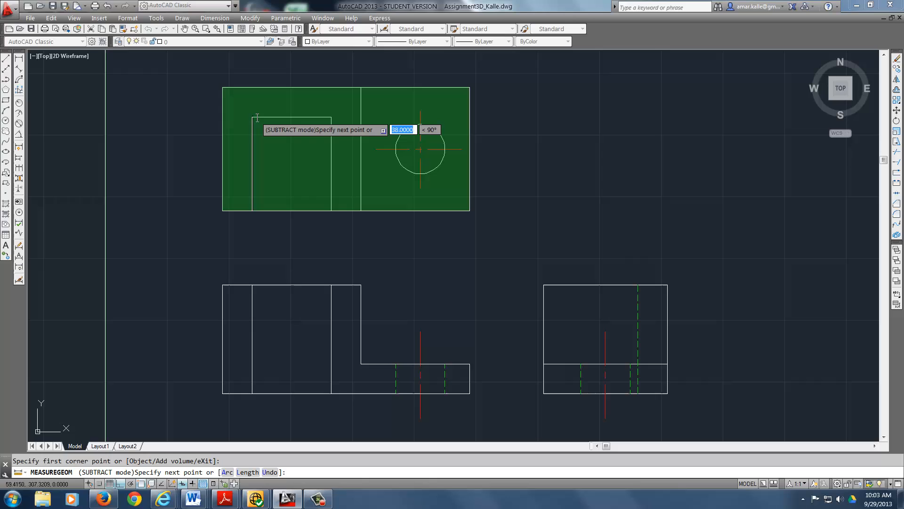
{"action": "left_click", "coordinate": [331, 203]}
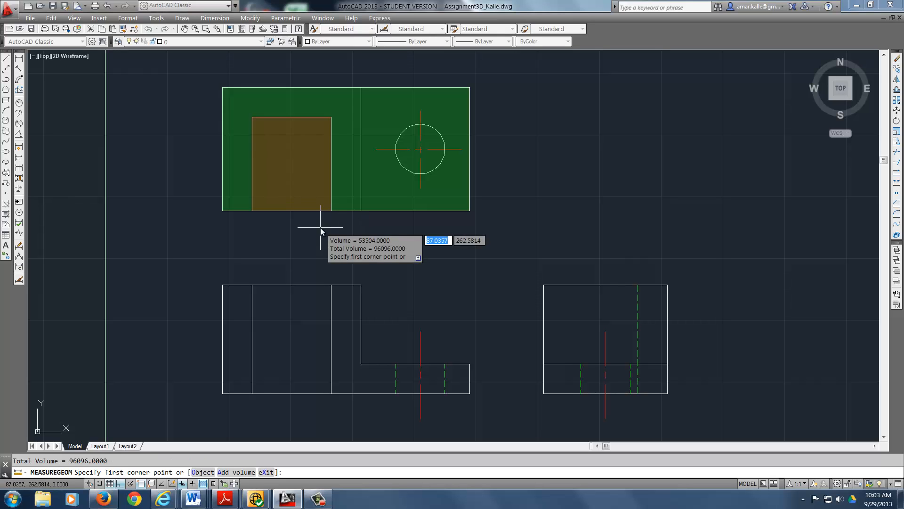
{"action": "mouse_move", "coordinate": [419, 151]}
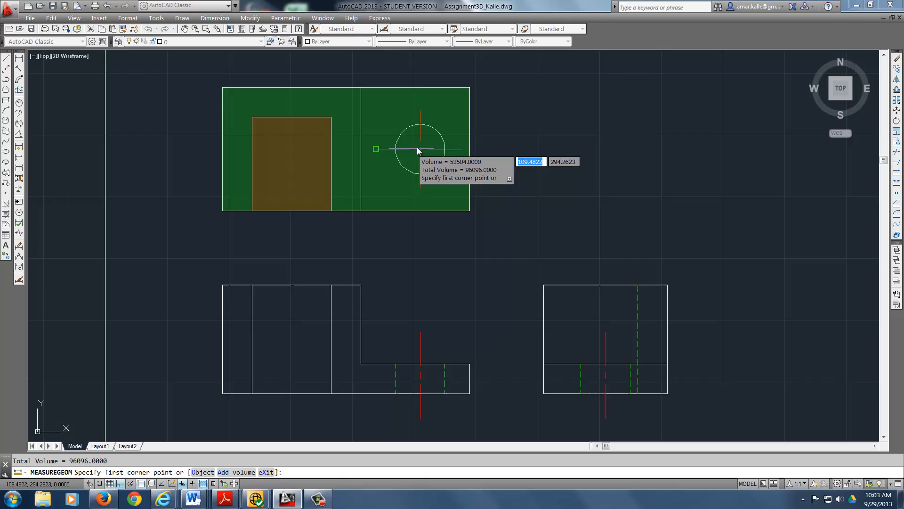
{"action": "mouse_move", "coordinate": [419, 149]}
{"action": "type", "text": "O"}
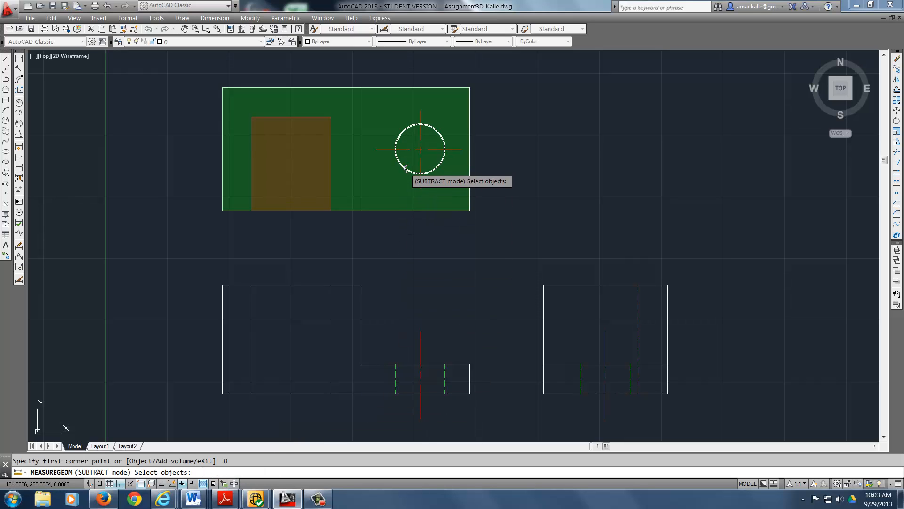
{"action": "left_click", "coordinate": [420, 149]}
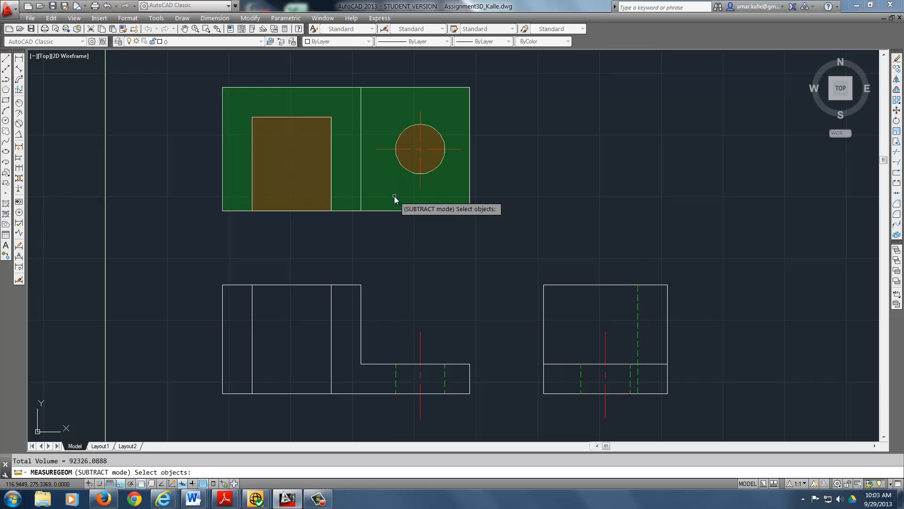
{"action": "mouse_move", "coordinate": [398, 244]}
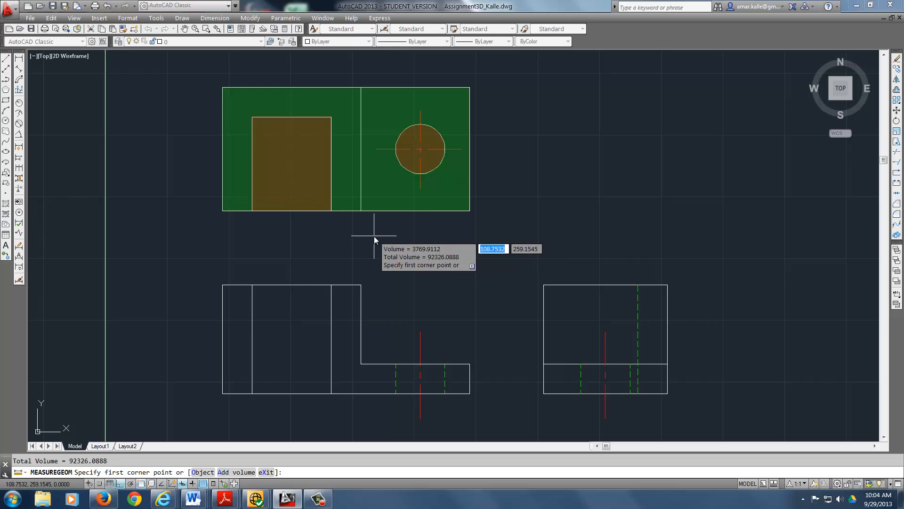
{"action": "mouse_move", "coordinate": [356, 236]}
{"action": "type", "text": "X"}
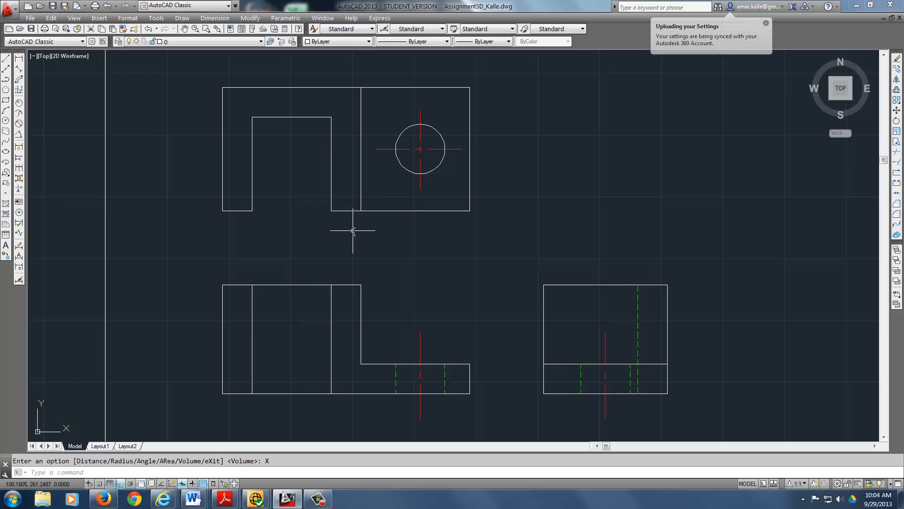
{"action": "scroll", "scroll_direction": "down", "scroll_amount": 3}
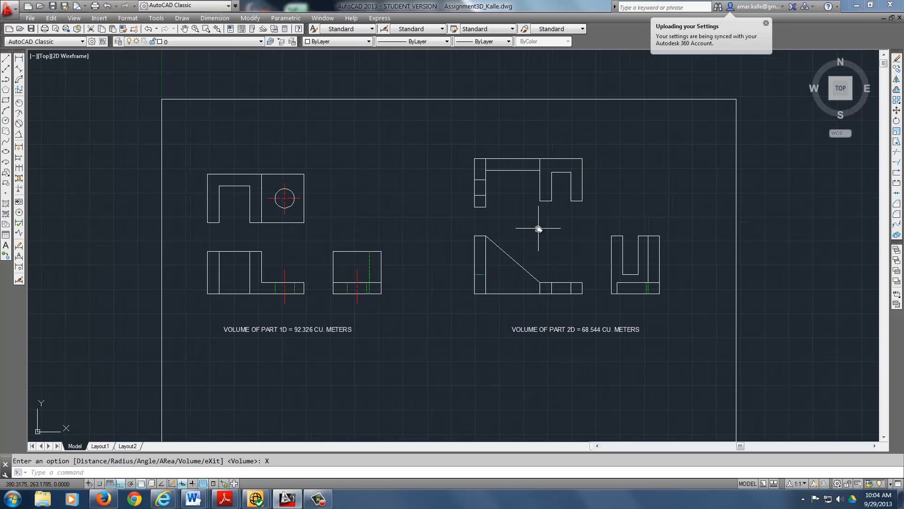
{"action": "scroll", "scroll_direction": "up", "scroll_amount": 3}
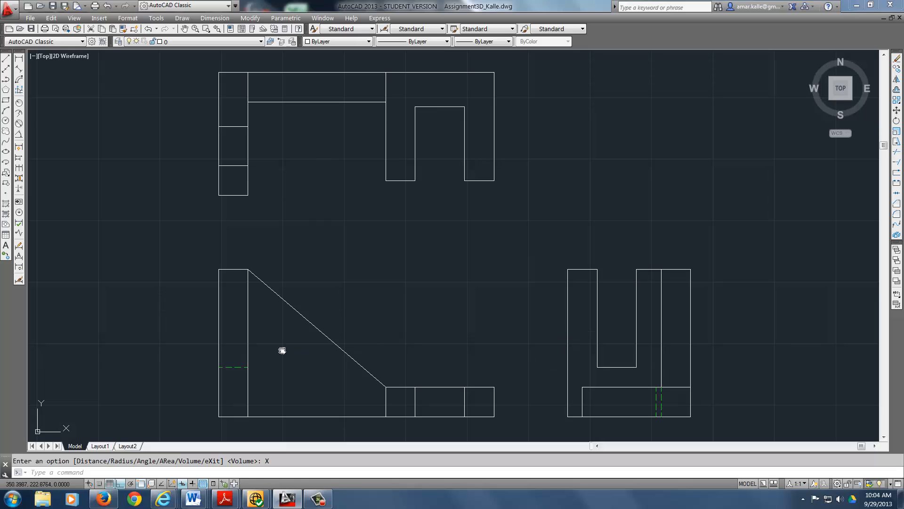
{"action": "mouse_move", "coordinate": [254, 335]}
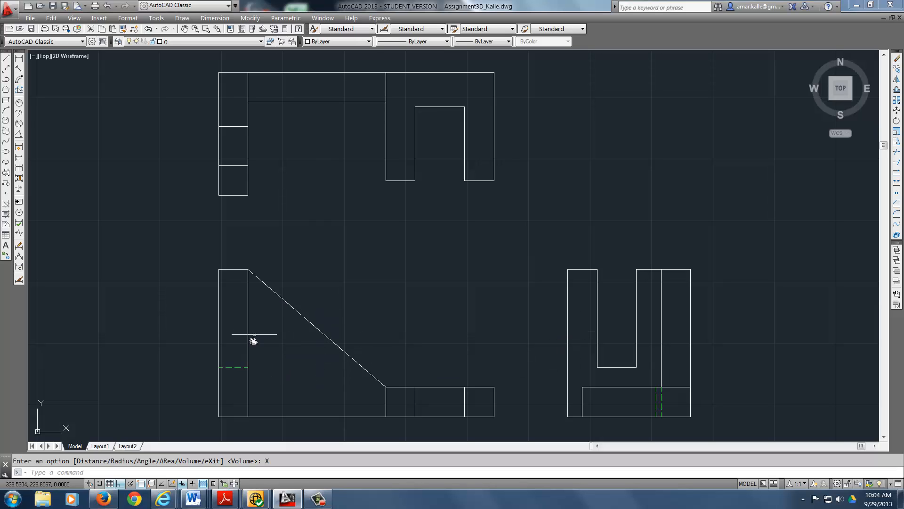
{"action": "mouse_move", "coordinate": [320, 98]}
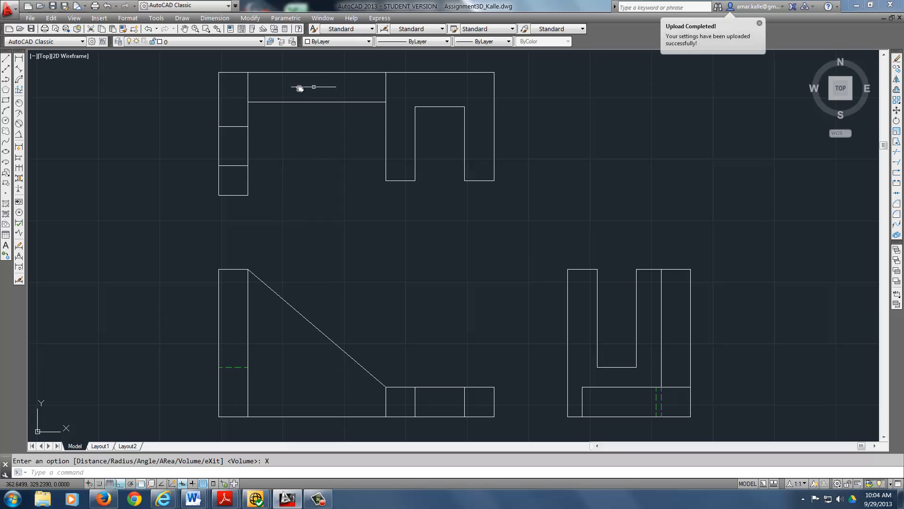
{"action": "mouse_move", "coordinate": [290, 352]}
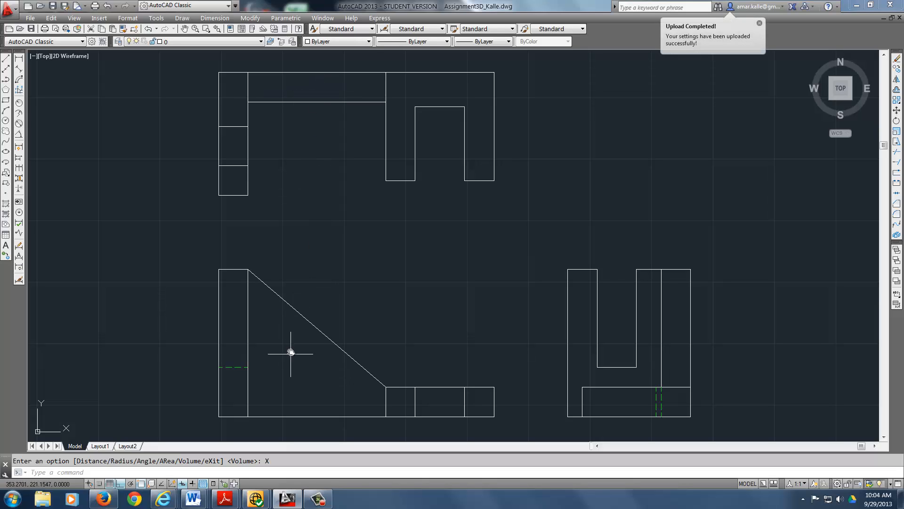
{"action": "mouse_move", "coordinate": [299, 204]}
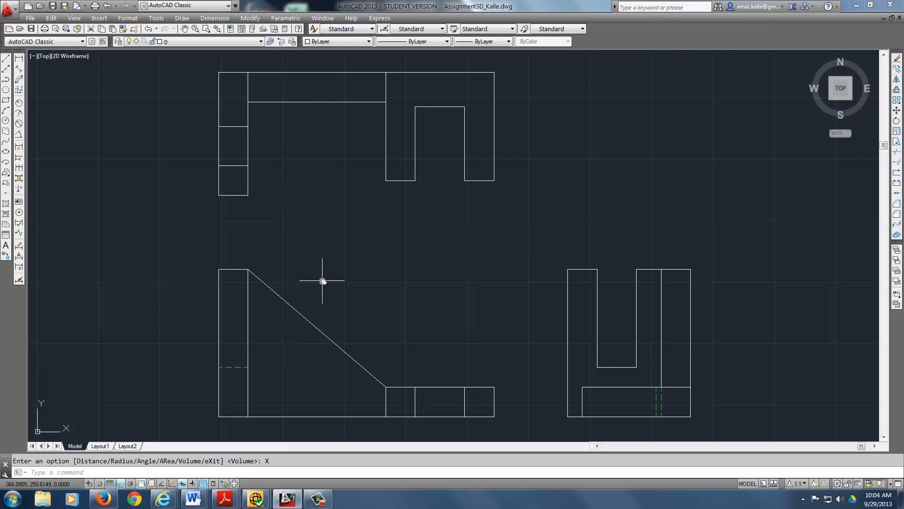
Restart the volume measurement and add the triangular front region with height 1
{"action": "right_click", "coordinate": [322, 282]}
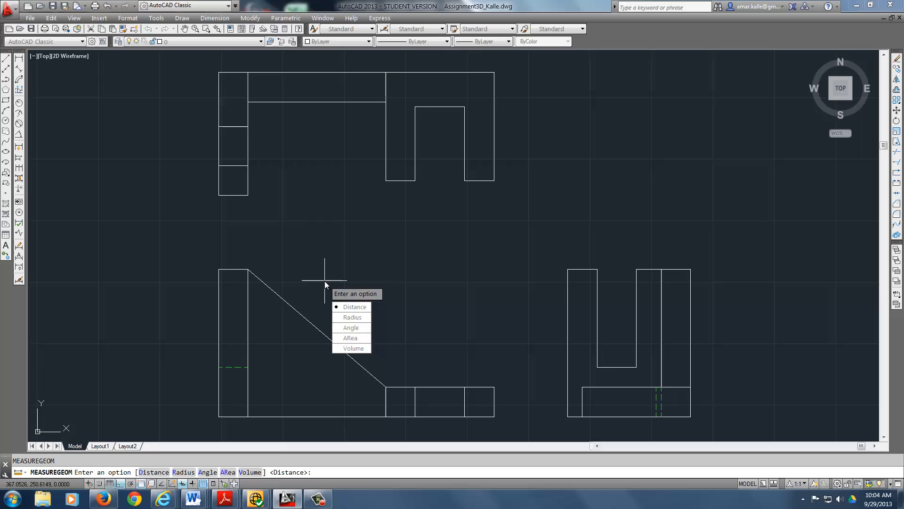
{"action": "mouse_move", "coordinate": [352, 348]}
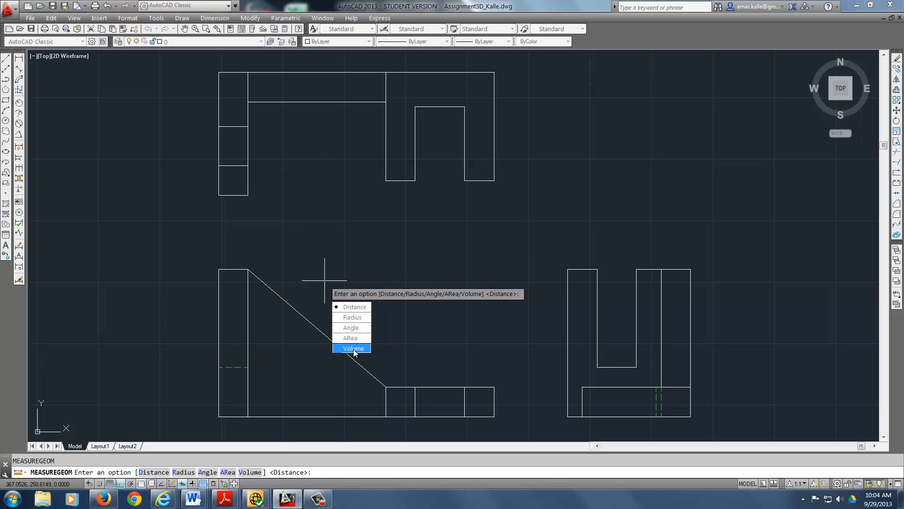
{"action": "left_click", "coordinate": [353, 347]}
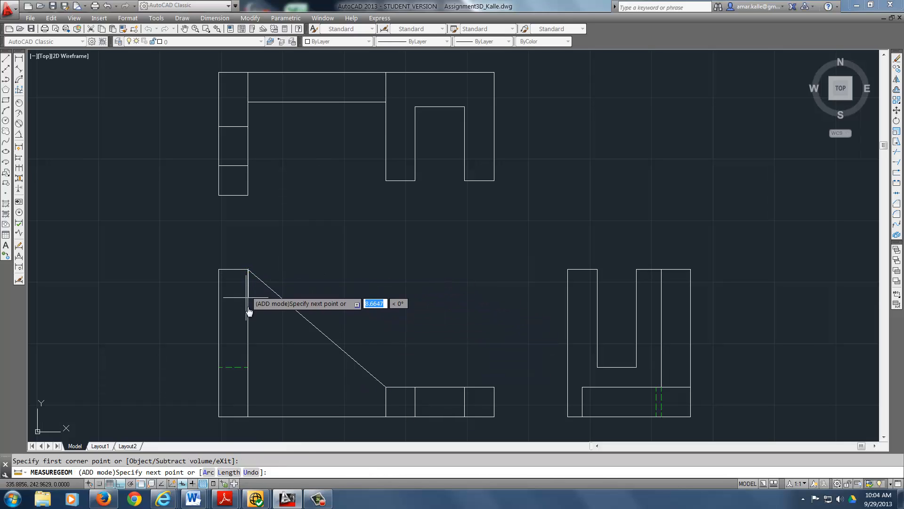
{"action": "left_click", "coordinate": [380, 418]}
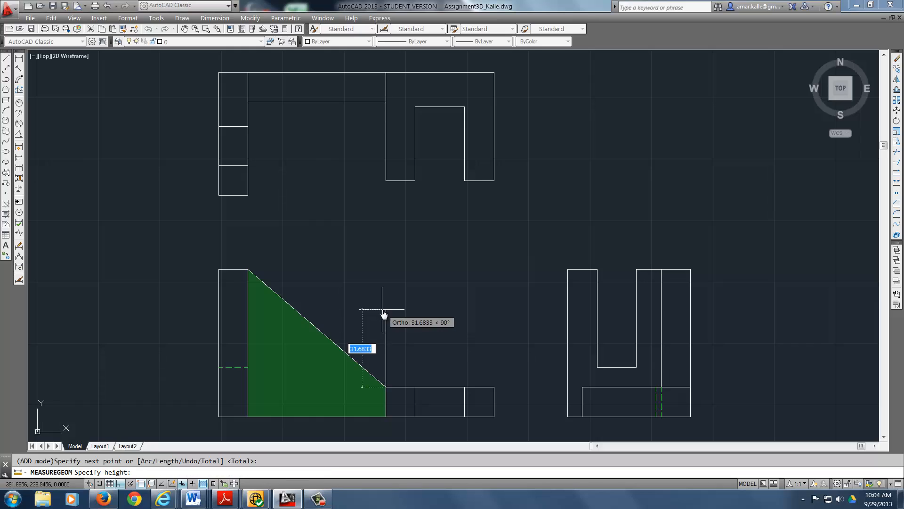
{"action": "type", "text": "1"}
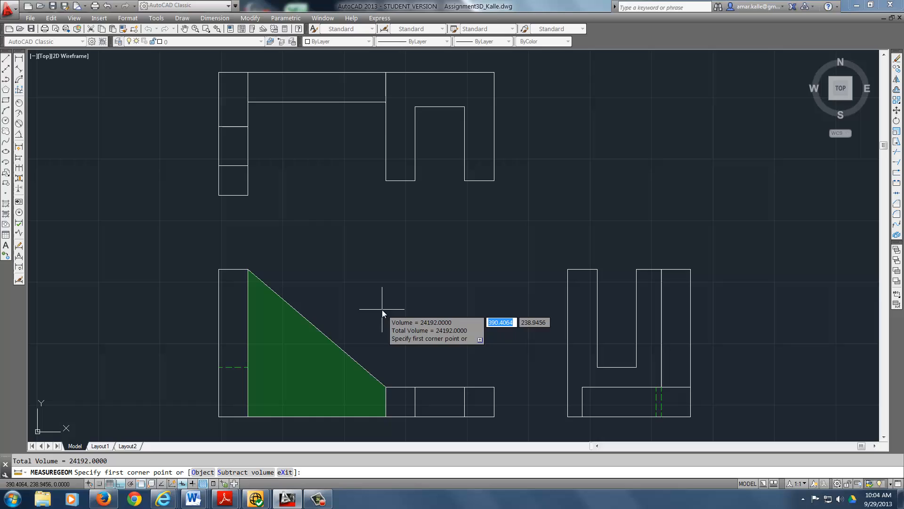
{"action": "mouse_move", "coordinate": [385, 180]}
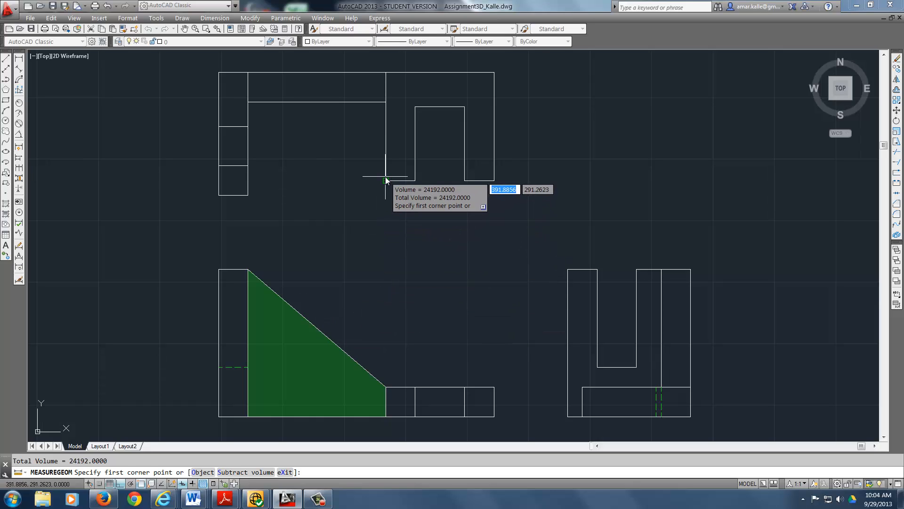
Add the top-view rectangle and side-view square, reaching a total of 83424
{"action": "left_click", "coordinate": [385, 179]}
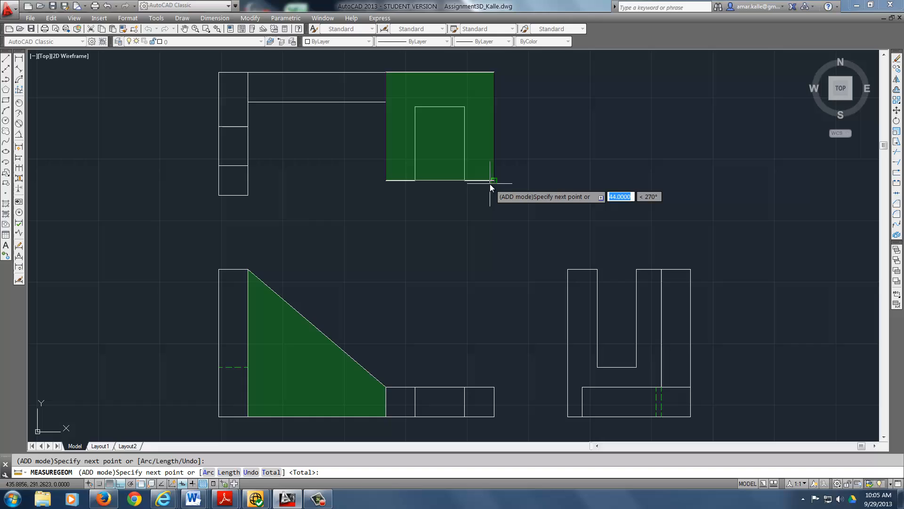
{"action": "left_click", "coordinate": [493, 180]}
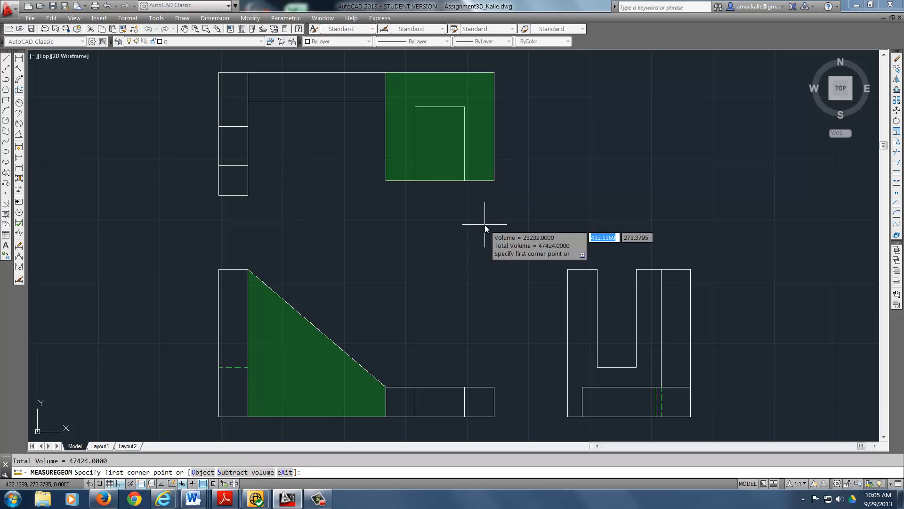
{"action": "mouse_move", "coordinate": [455, 267]}
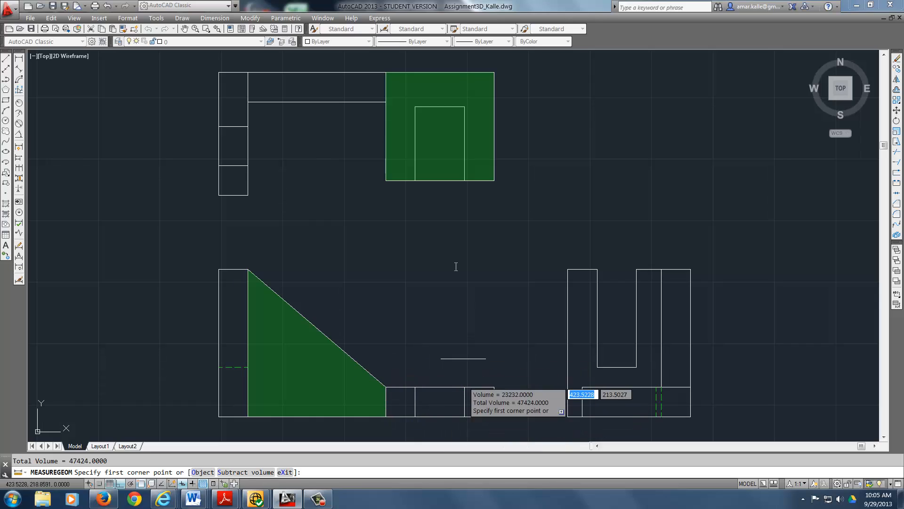
{"action": "mouse_move", "coordinate": [437, 193]}
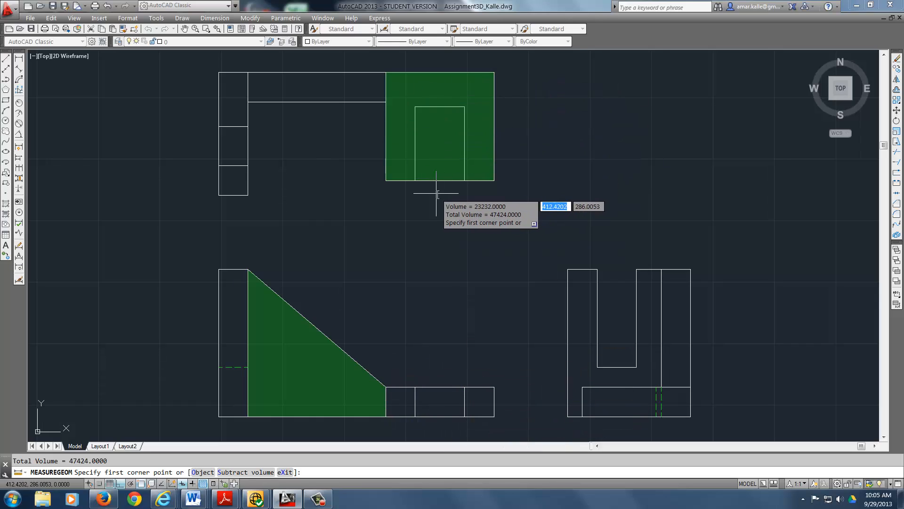
{"action": "mouse_move", "coordinate": [254, 199]}
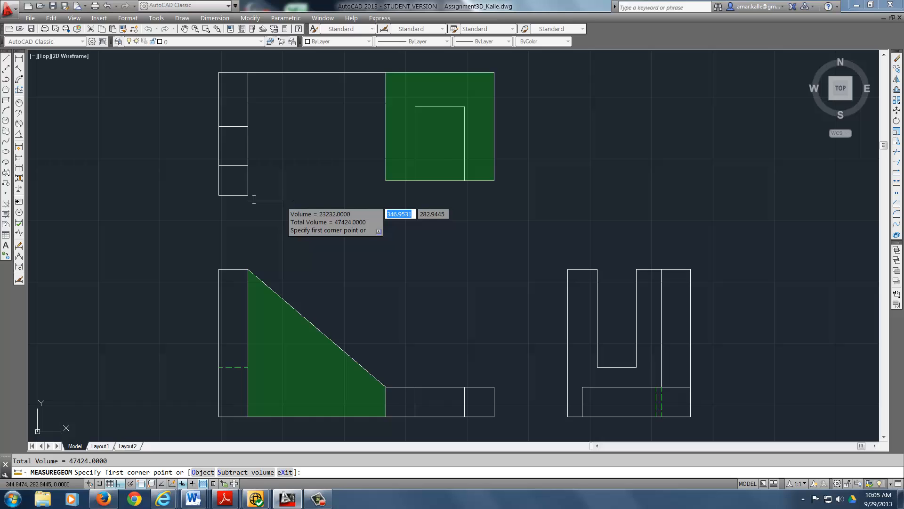
{"action": "mouse_move", "coordinate": [545, 265]}
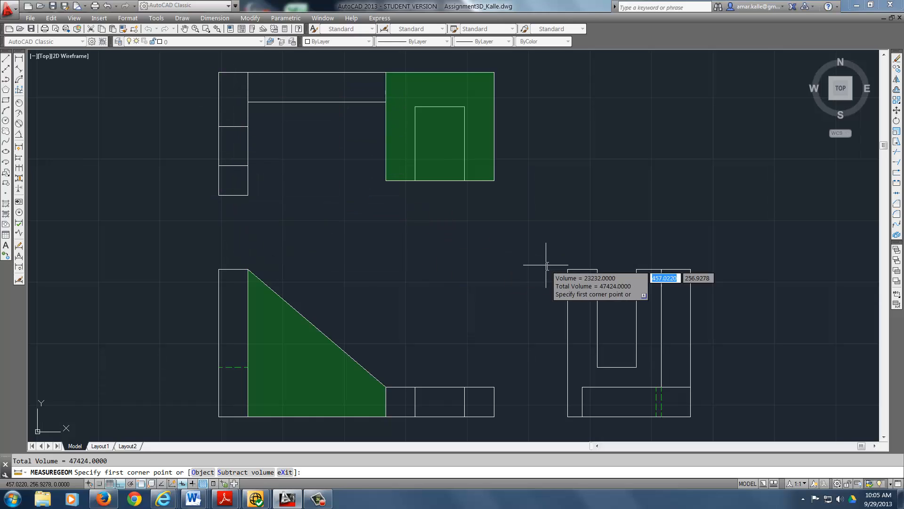
{"action": "mouse_move", "coordinate": [666, 386]}
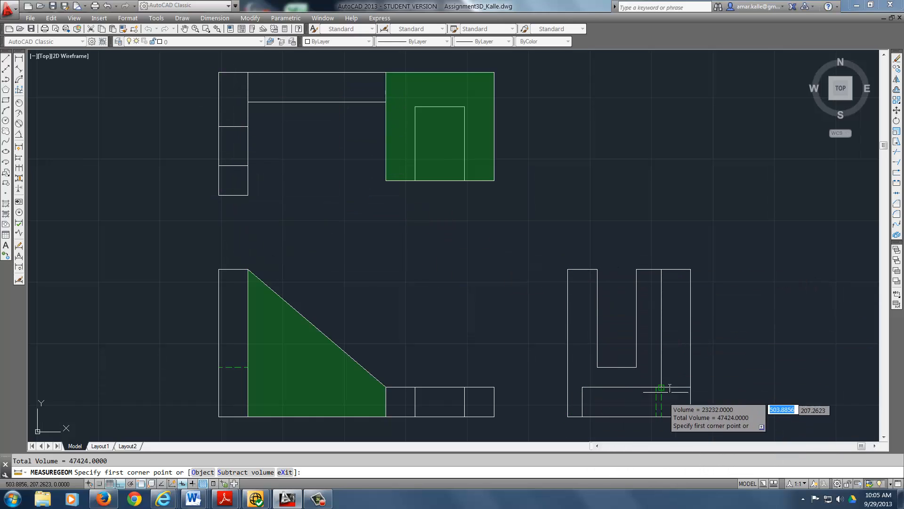
{"action": "left_click", "coordinate": [568, 268]}
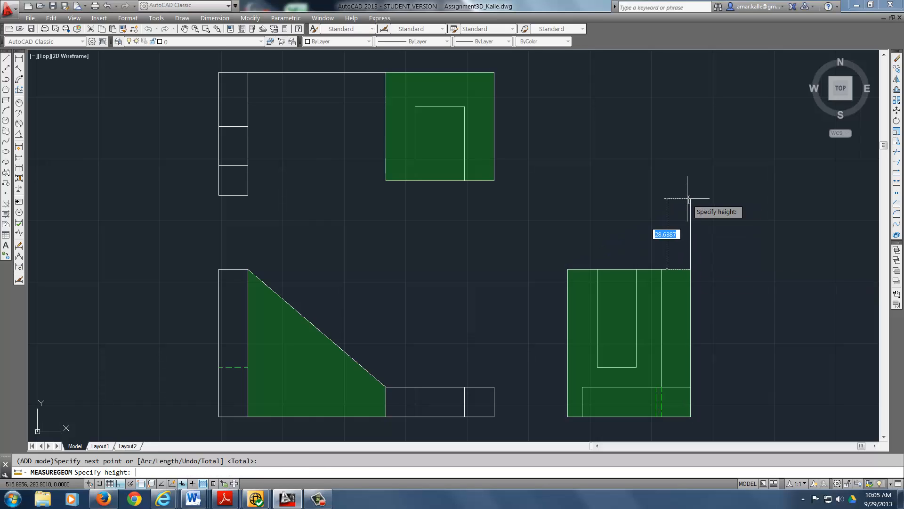
{"action": "key", "text": "Return"}
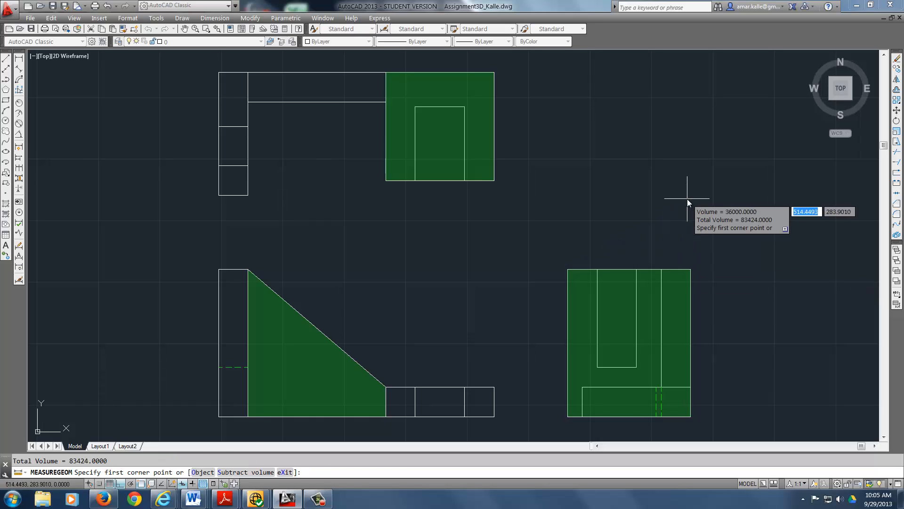
{"action": "mouse_move", "coordinate": [404, 282]}
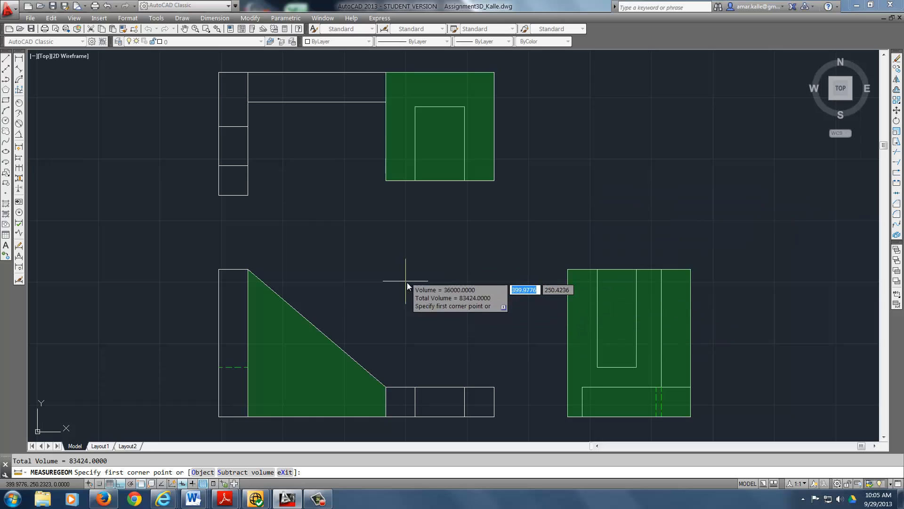
{"action": "mouse_move", "coordinate": [474, 243]}
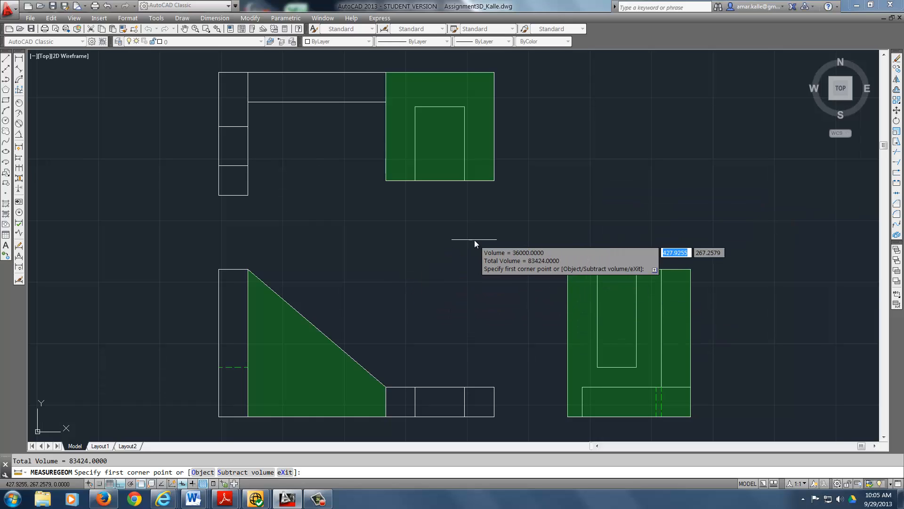
{"action": "mouse_move", "coordinate": [446, 151]}
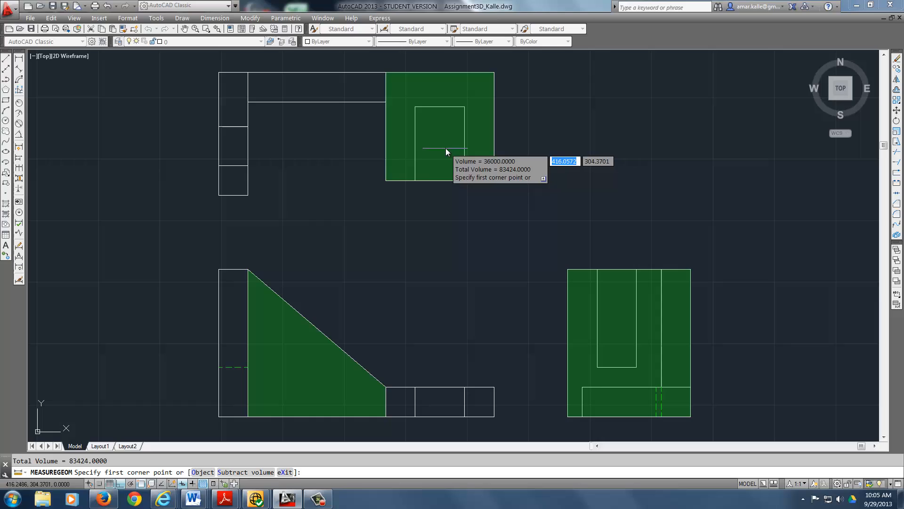
{"action": "mouse_move", "coordinate": [499, 287]}
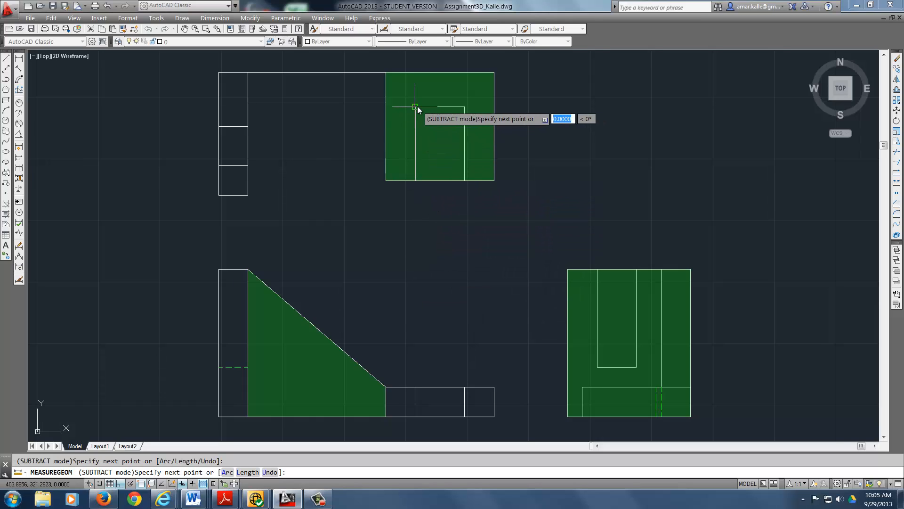
Subtract the 7680 inner cut-out with height 12, bringing the total to 68544
{"action": "left_click", "coordinate": [466, 179]}
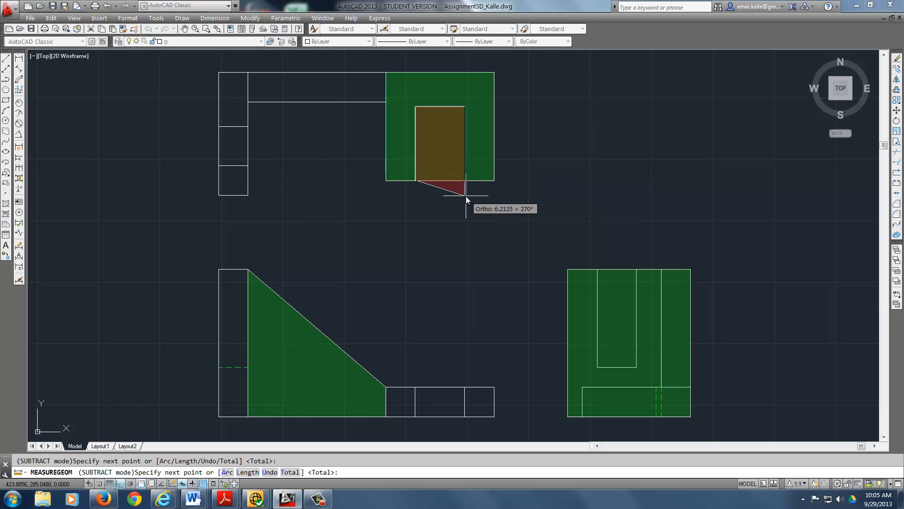
{"action": "left_click", "coordinate": [467, 200]}
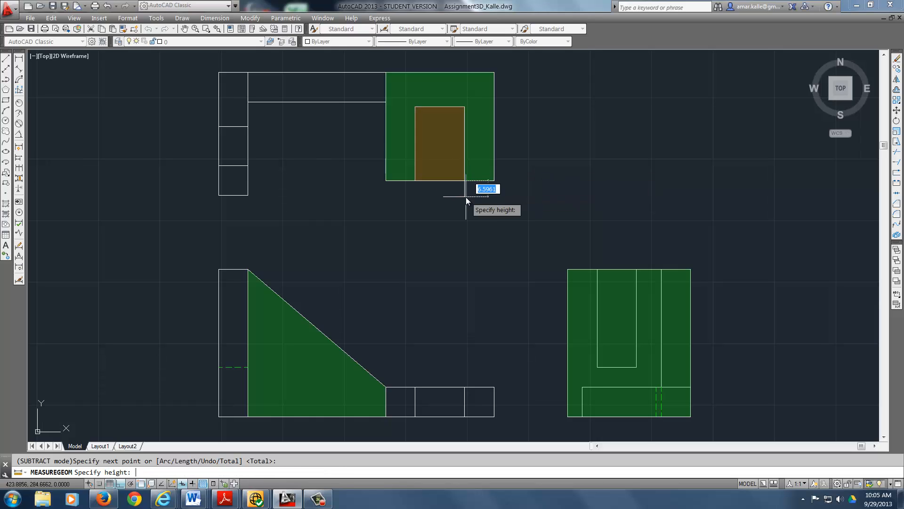
{"action": "type", "text": "12"}
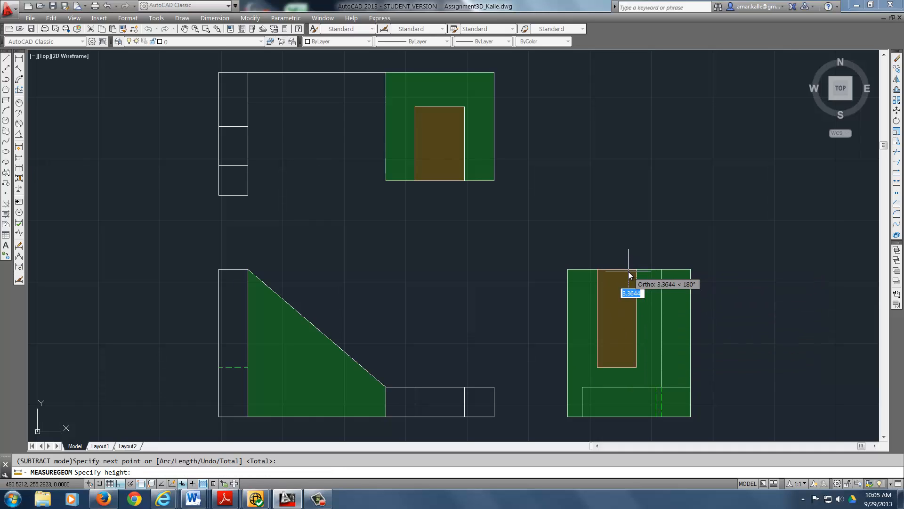
{"action": "type", "text": "12"}
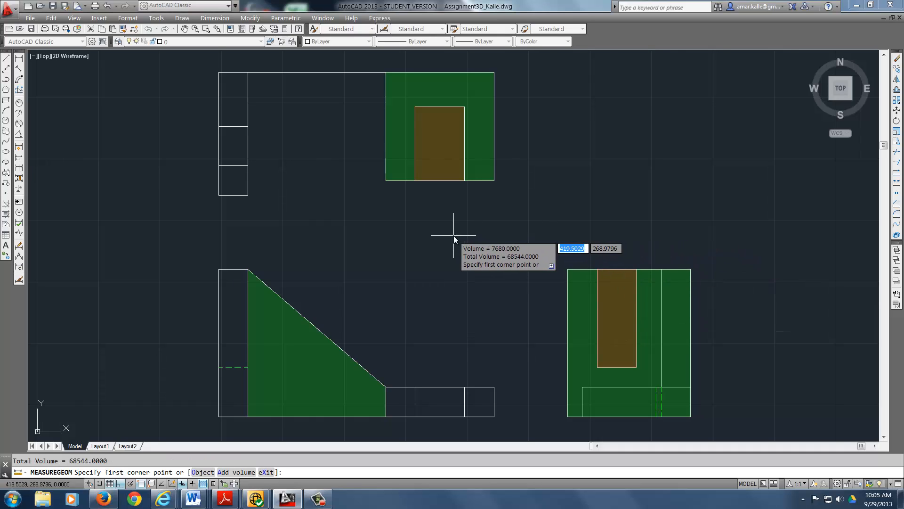
{"action": "mouse_move", "coordinate": [444, 237]}
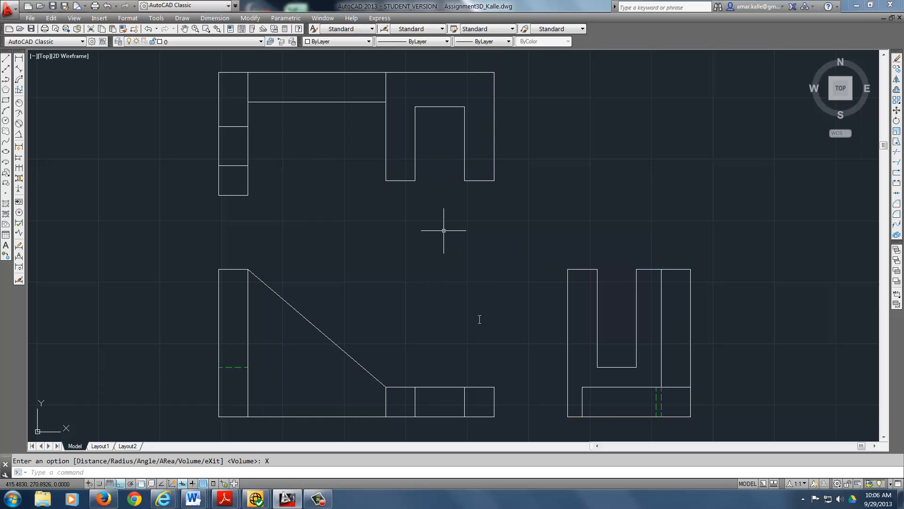
{"action": "key", "text": "F2"}
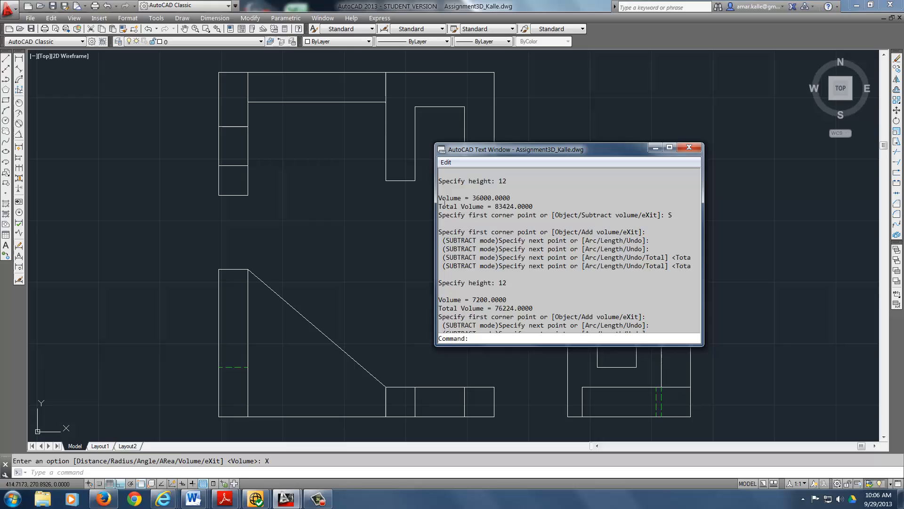
{"action": "scroll", "scroll_direction": "down", "scroll_amount": 3}
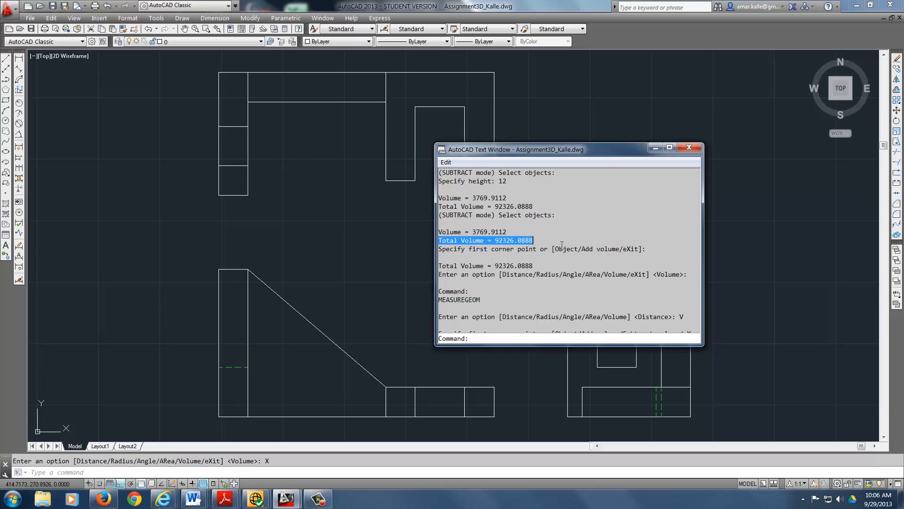
{"action": "mouse_move", "coordinate": [598, 154]}
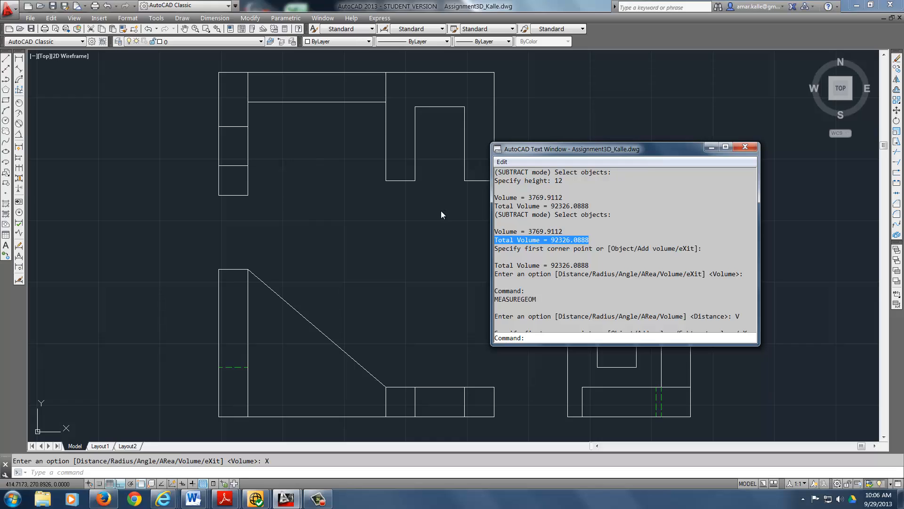
{"action": "left_click", "coordinate": [744, 146]}
{"action": "type", "text": "Mte"}
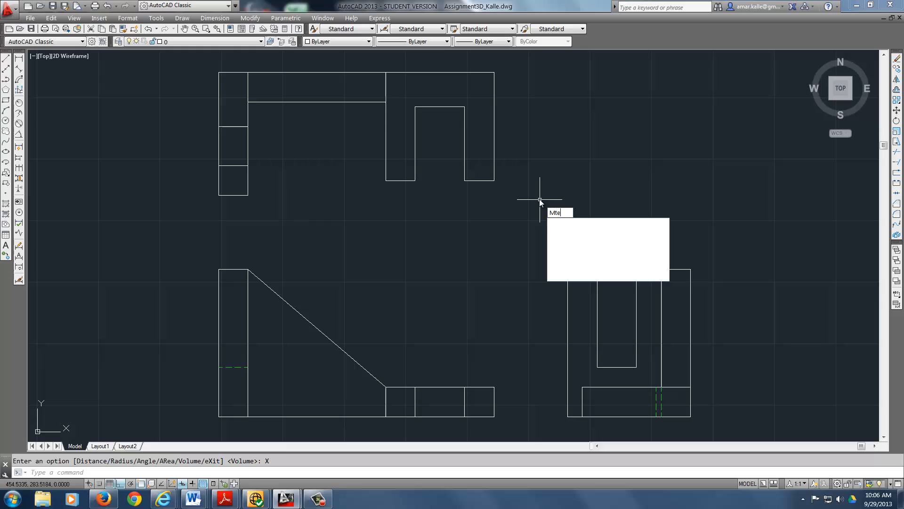
Place MTEXT 'Total Volume = 68544.0000' above the top view, copied from the Text Window
{"action": "type", "text": "XT"}
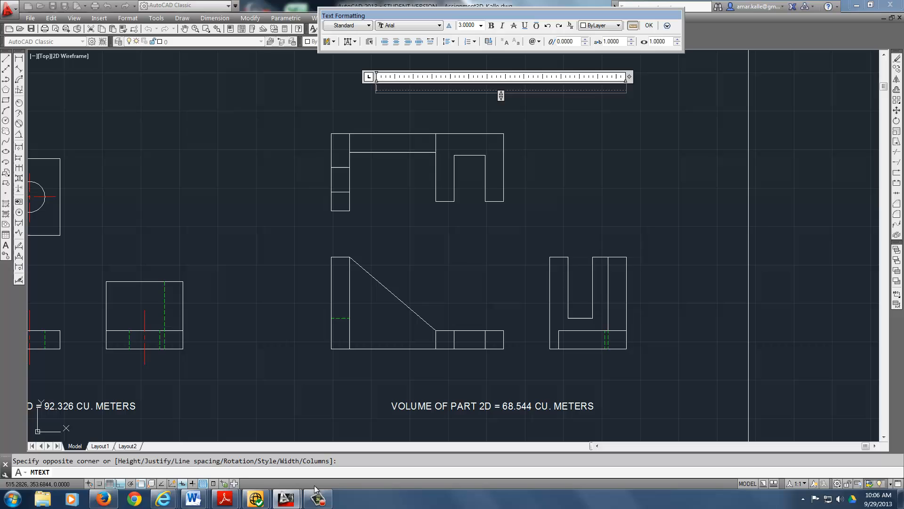
{"action": "key", "text": "F2"}
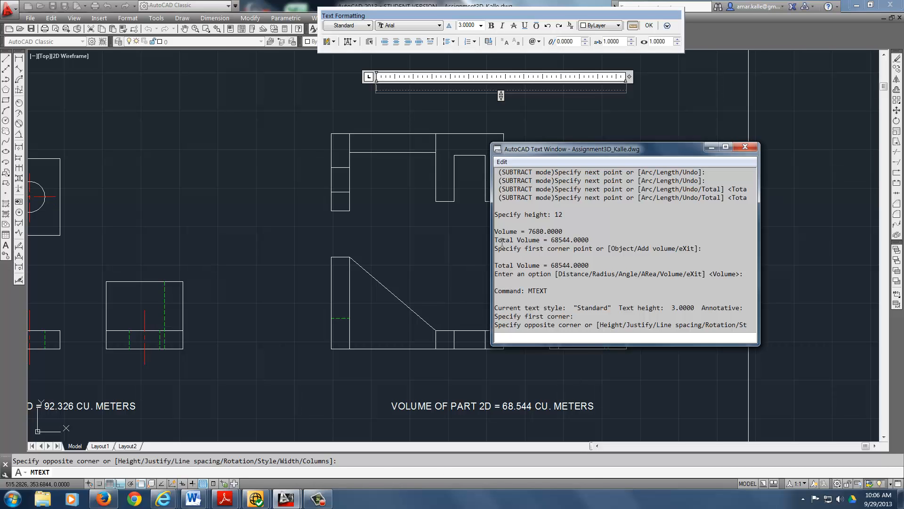
{"action": "double_click", "coordinate": [541, 240]}
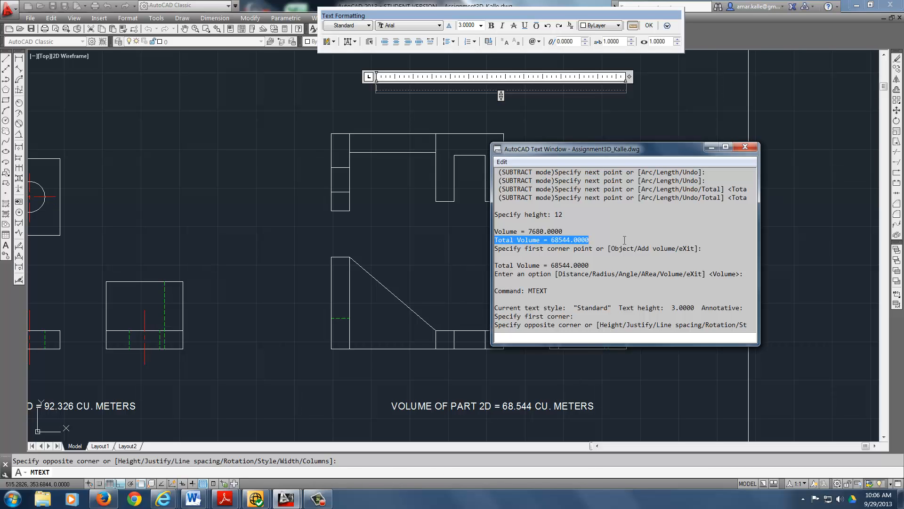
{"action": "right_click", "coordinate": [623, 240]}
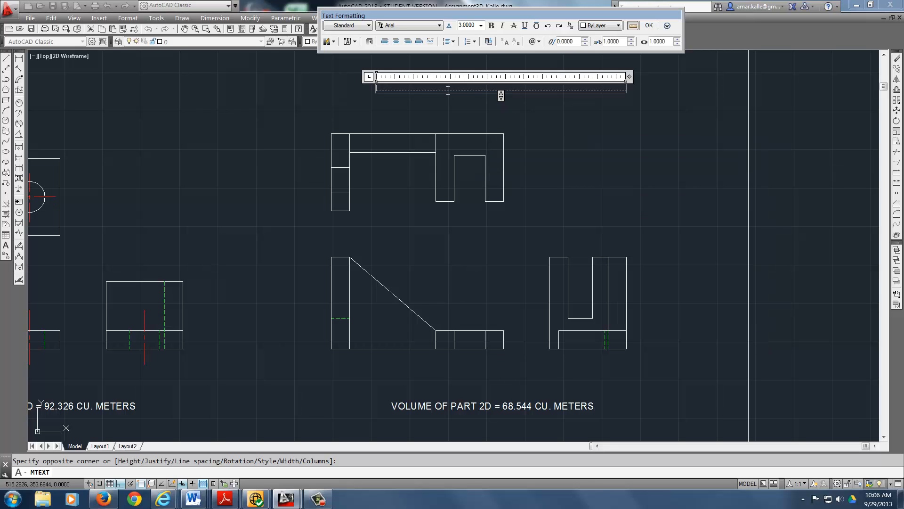
{"action": "type", "text": "Total Volume = 68544.0000"}
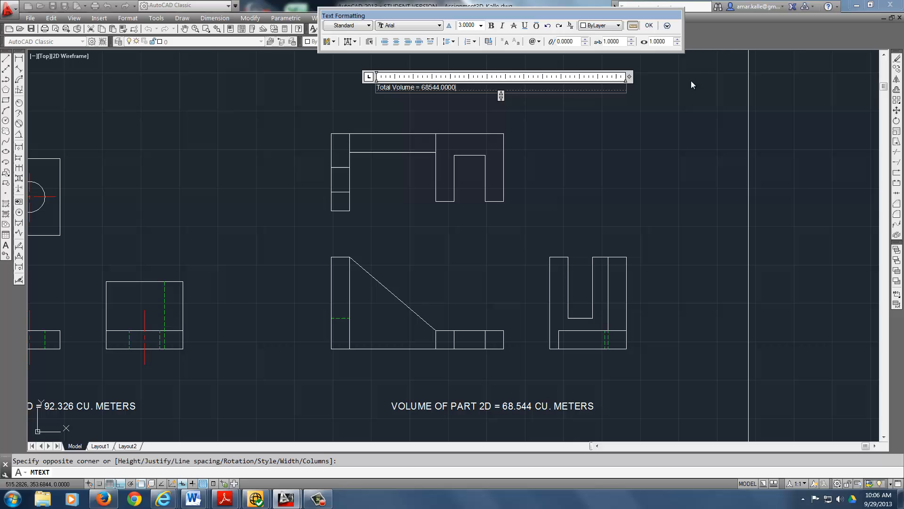
{"action": "left_click", "coordinate": [648, 26]}
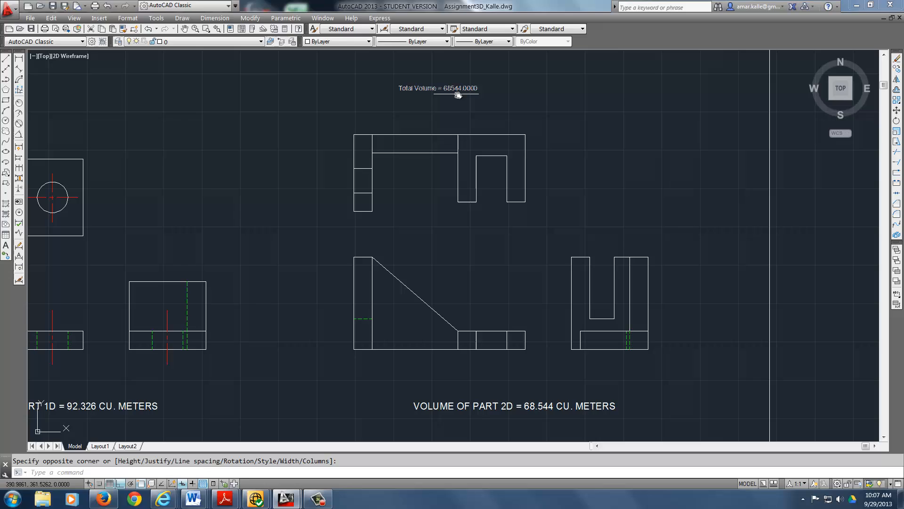
{"action": "mouse_move", "coordinate": [427, 94]}
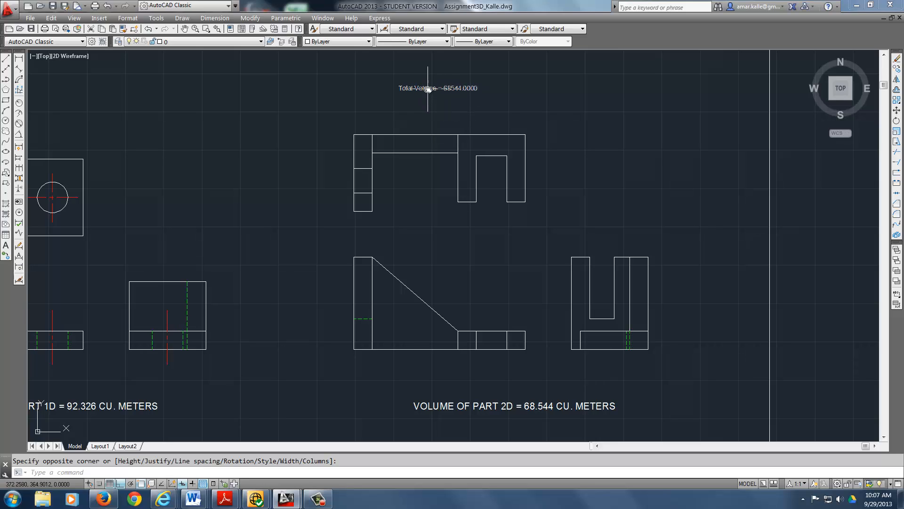
{"action": "mouse_move", "coordinate": [539, 99]}
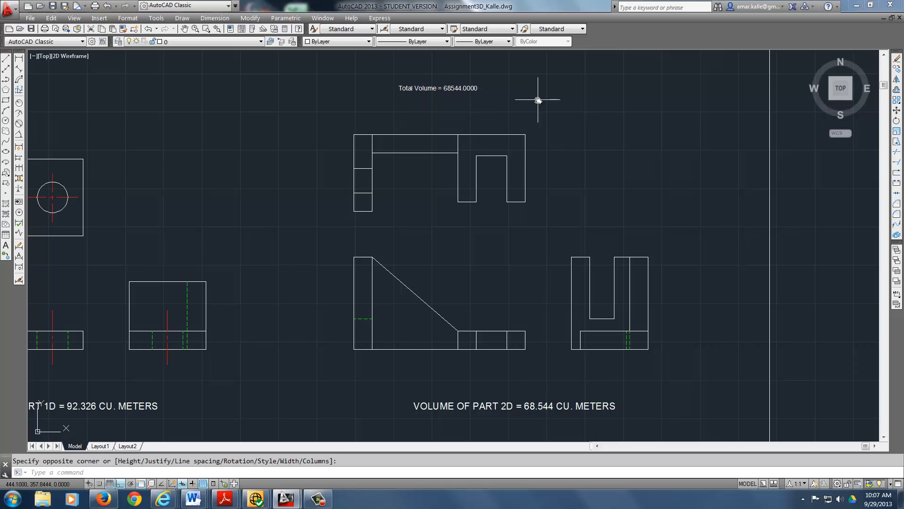
{"action": "mouse_move", "coordinate": [469, 88]}
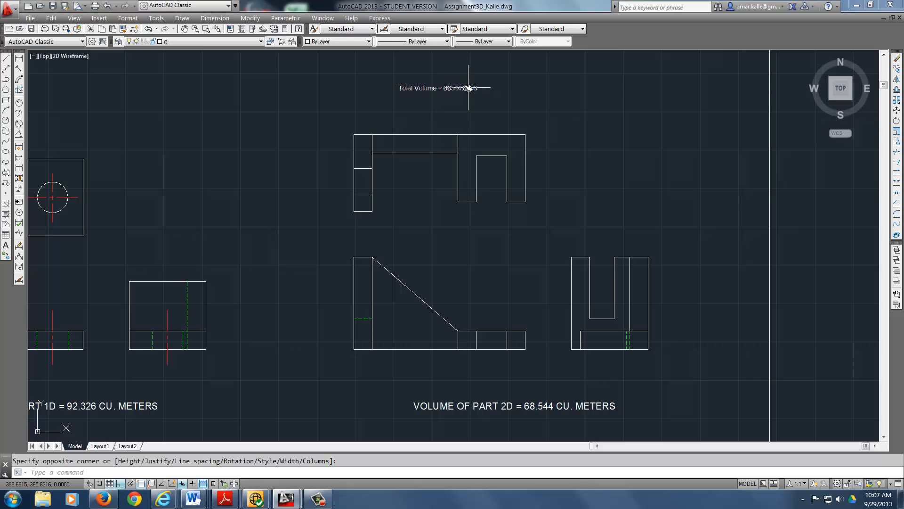
Re-edit the Total Volume note and apply a larger text height
{"action": "double_click", "coordinate": [444, 88]}
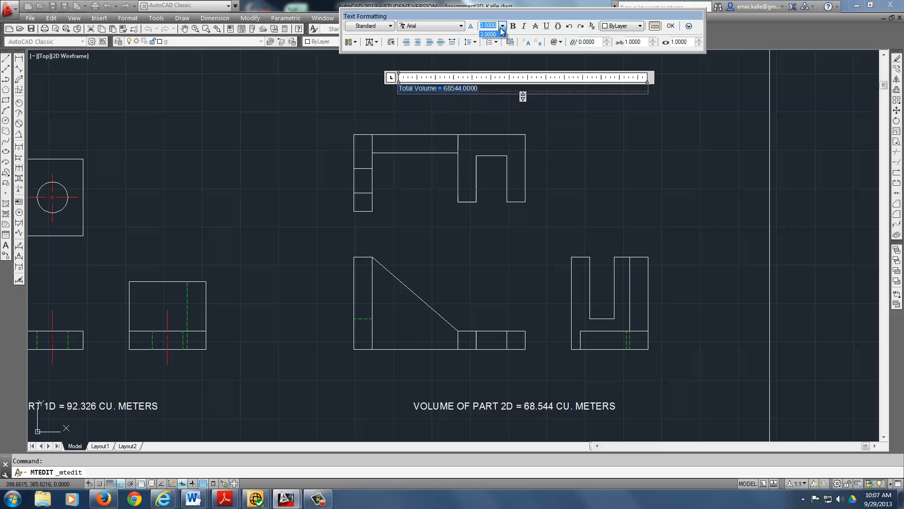
{"action": "left_click", "coordinate": [501, 26]}
{"action": "type", "text": "5"}
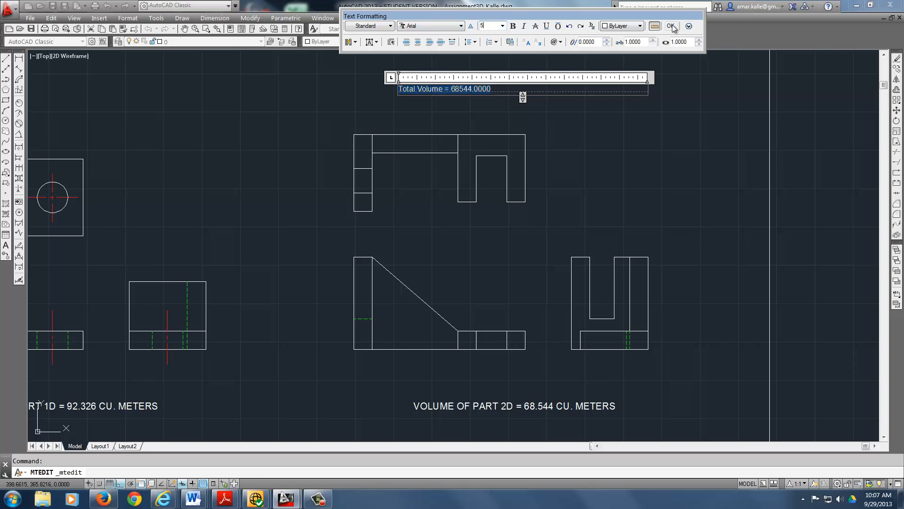
{"action": "left_click", "coordinate": [670, 26]}
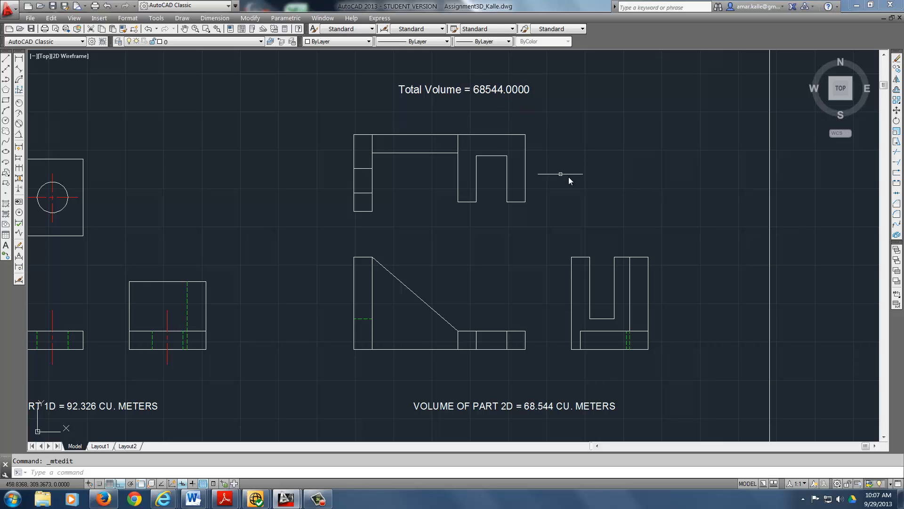
{"action": "mouse_move", "coordinate": [662, 304]}
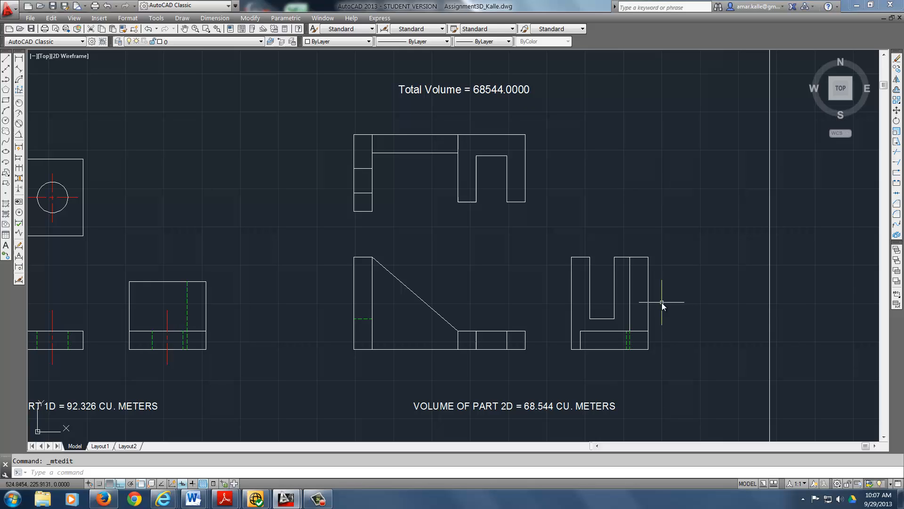